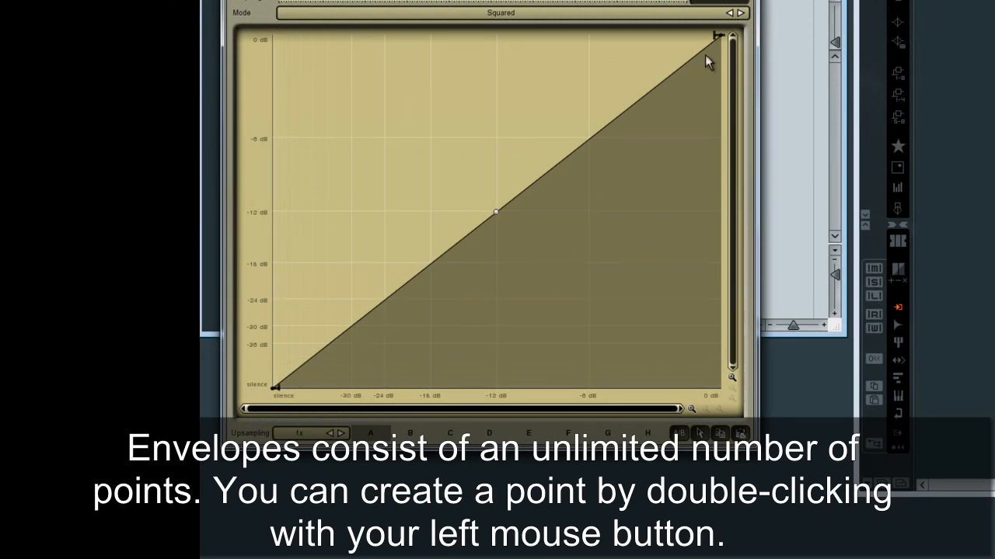
# Add, bend and delete curve points, then place one at about -4 dB in, -12 dB out.
pyautogui.doubleClick(553, 249)
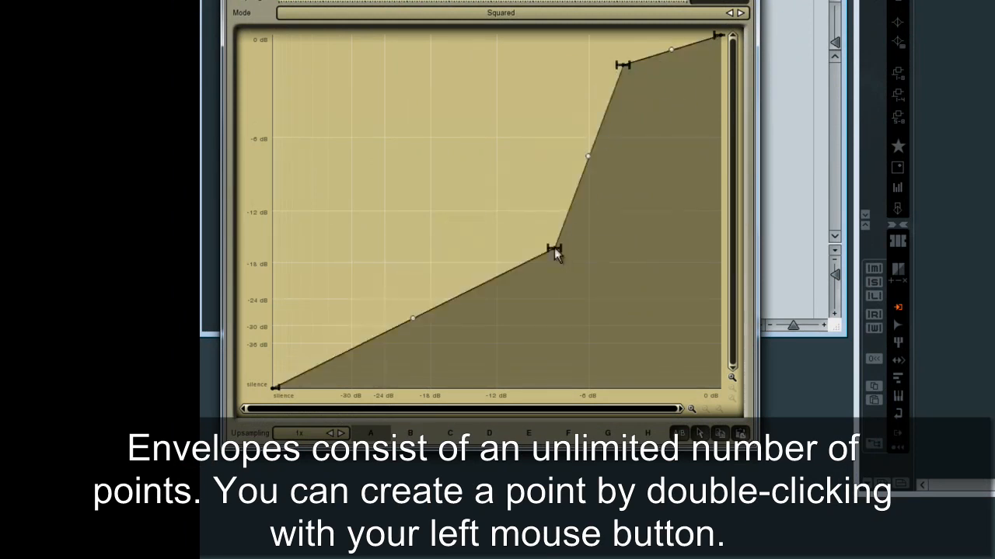
pyautogui.moveTo(556, 249); pyautogui.dragTo(326, 210)
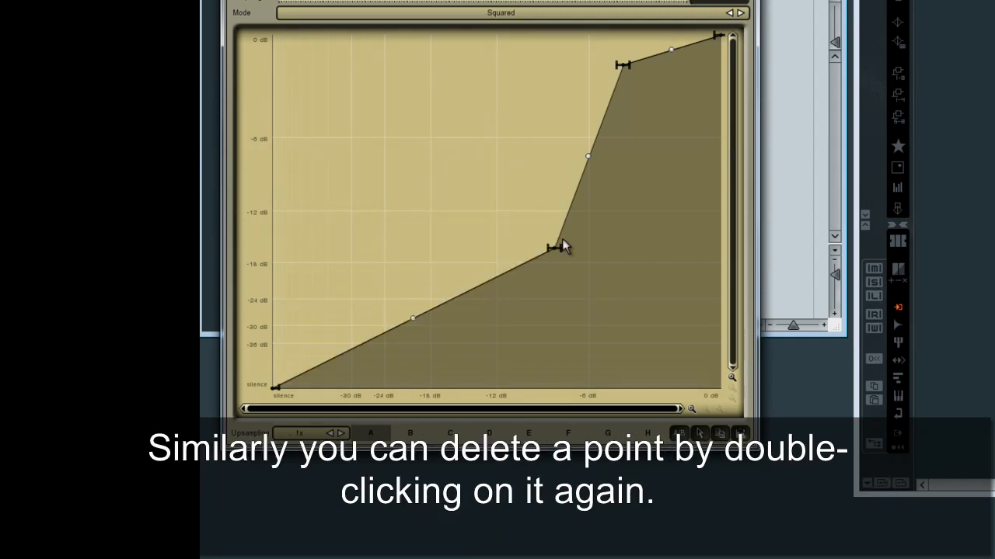
pyautogui.doubleClick(555, 247)
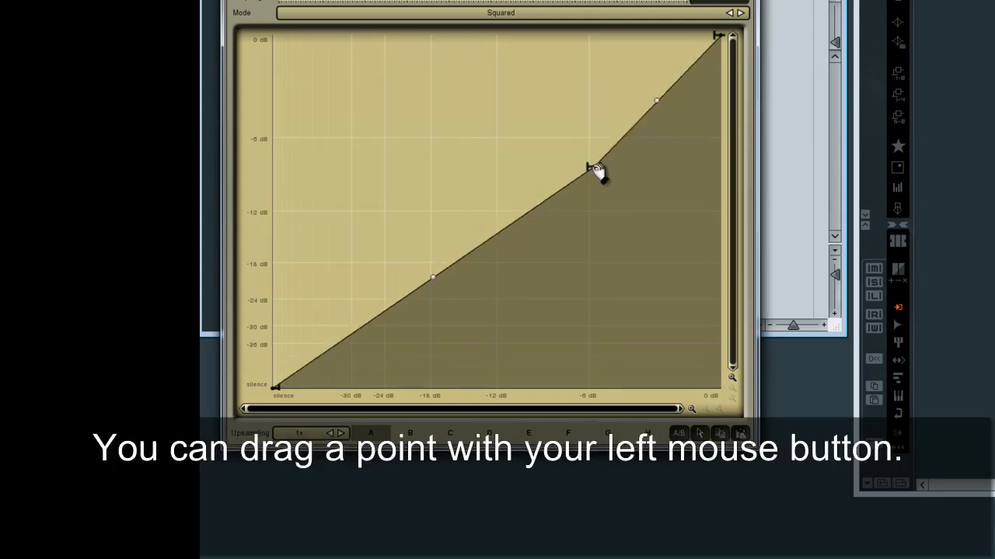
pyautogui.moveTo(588, 169); pyautogui.dragTo(641, 206)
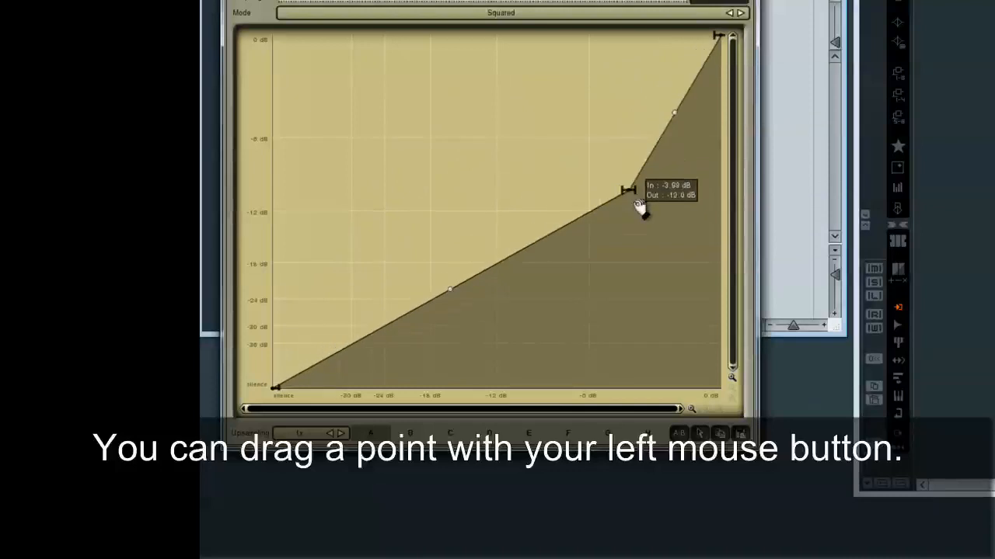
pyautogui.moveTo(633, 206); pyautogui.dragTo(536, 280)
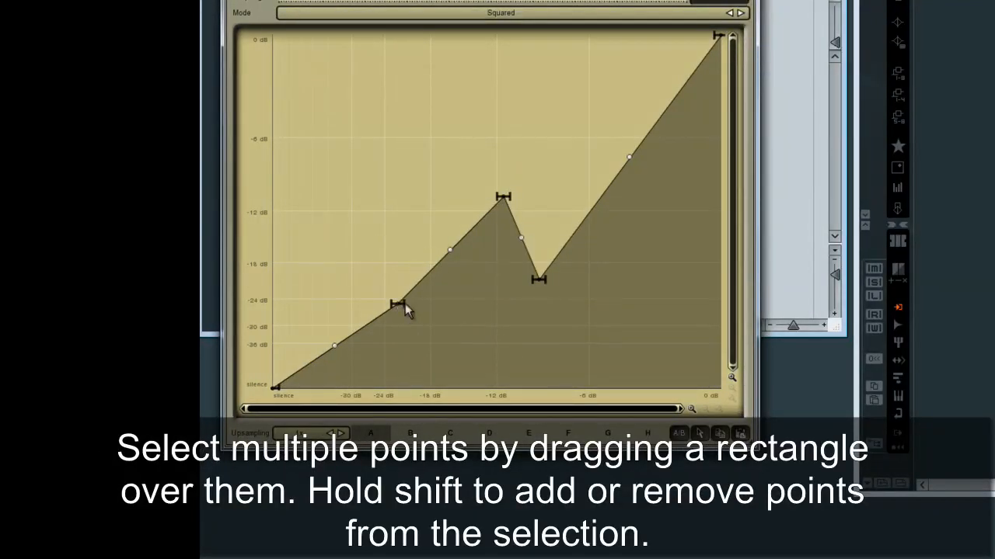
# Box-select the three zigzag points and drag them together toward higher input levels.
pyautogui.moveTo(459, 131); pyautogui.dragTo(579, 334)
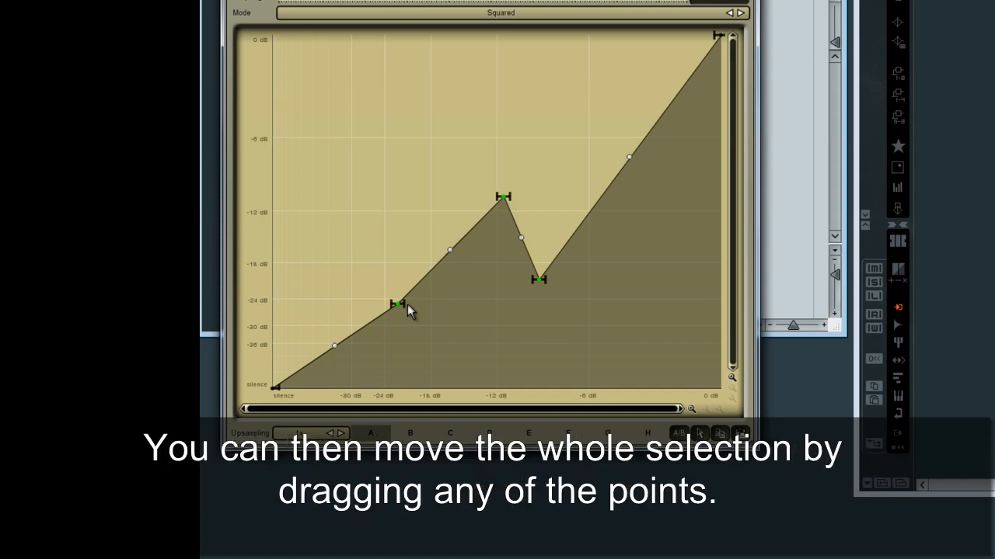
pyautogui.moveTo(396, 303); pyautogui.dragTo(528, 264)
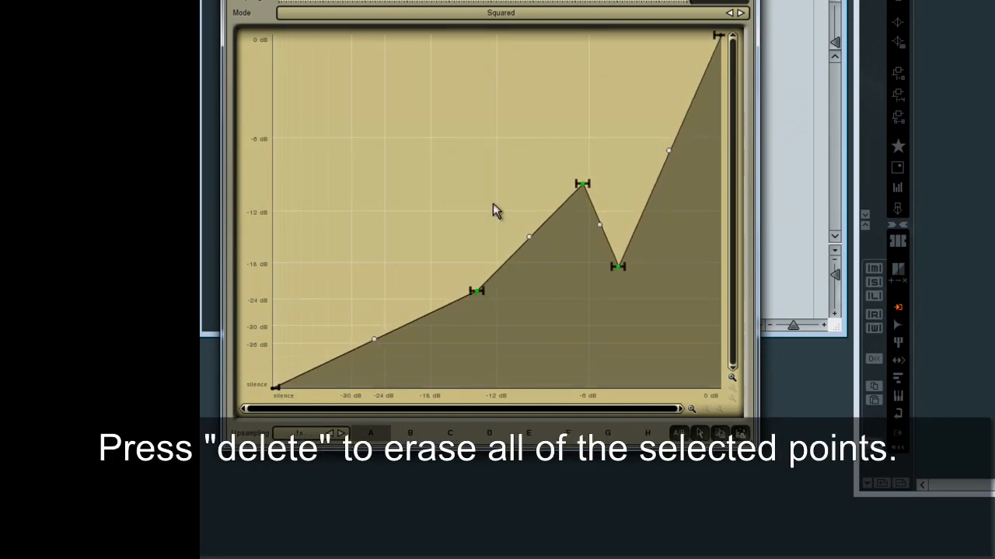
# Delete the selected points, sketch a freehand hump with Ctrl+drag, and erase its right end.
pyautogui.press('delete')
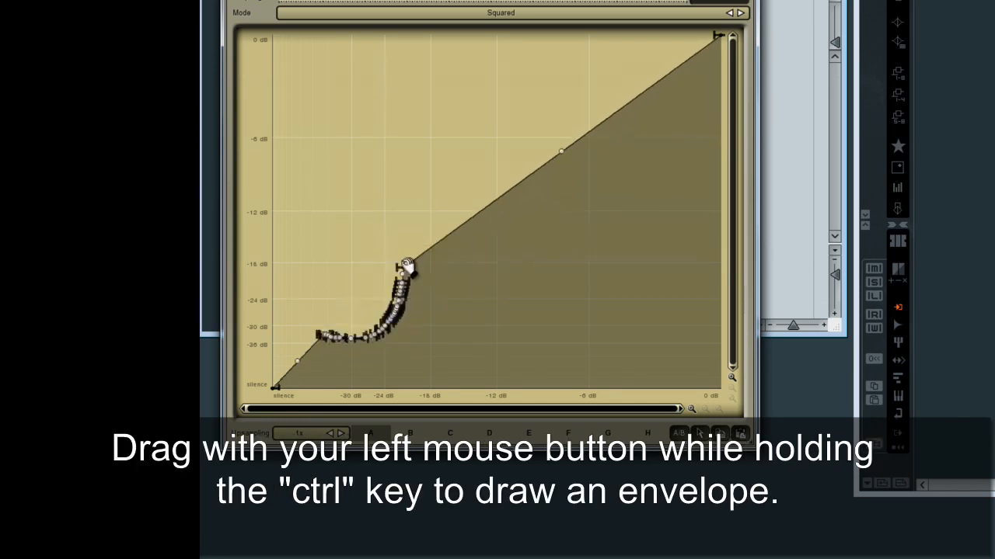
pyautogui.moveTo(404, 268); pyautogui.dragTo(672, 276)
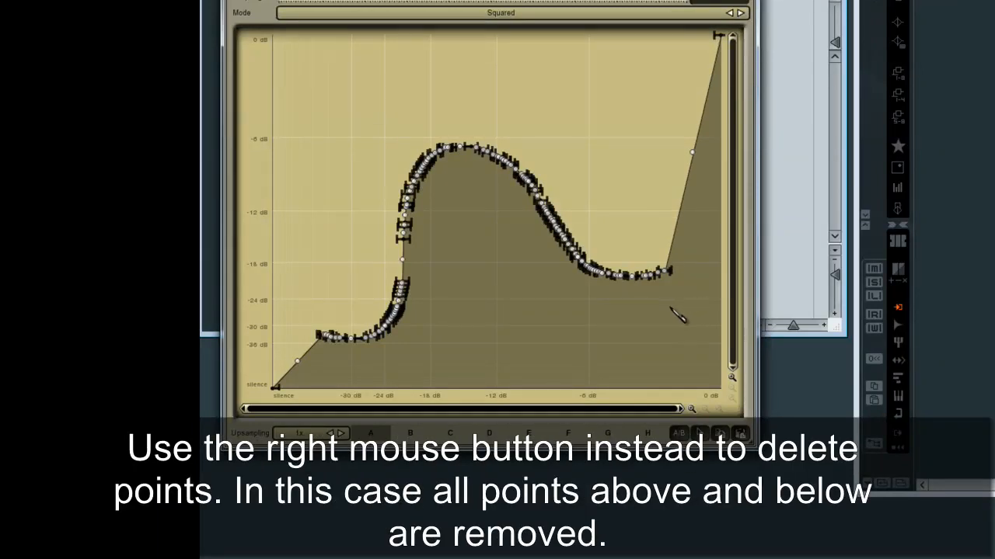
pyautogui.rightClick(676, 315)
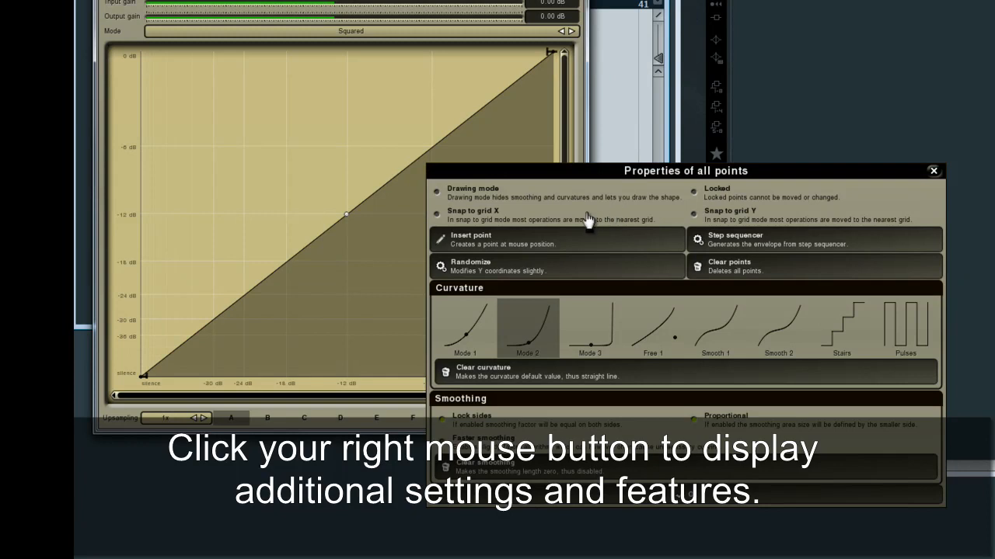
# Enable X-grid snapping, place points at -36/-24 dB and -6/-18 dB, then enable Y snapping.
pyautogui.click(436, 215)
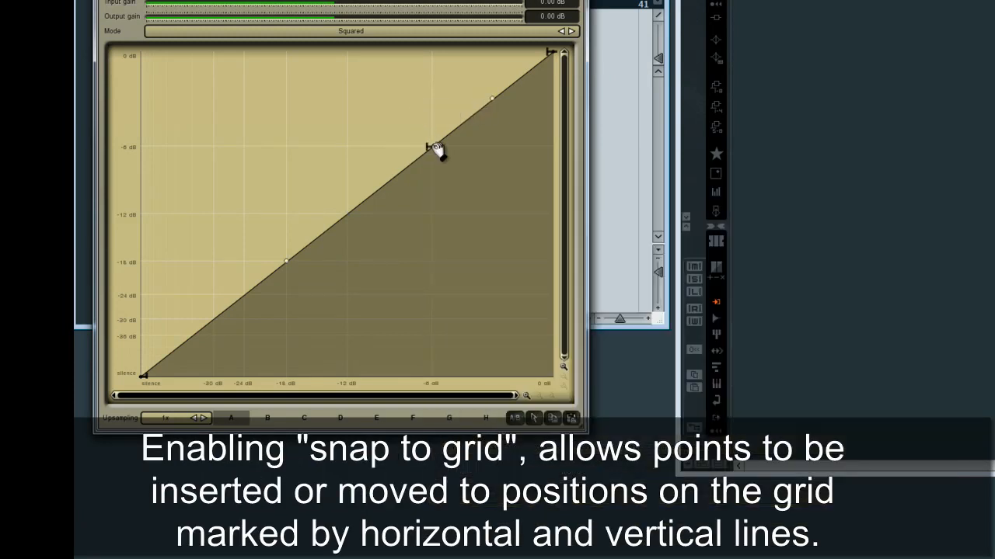
pyautogui.moveTo(435, 148); pyautogui.dragTo(198, 292)
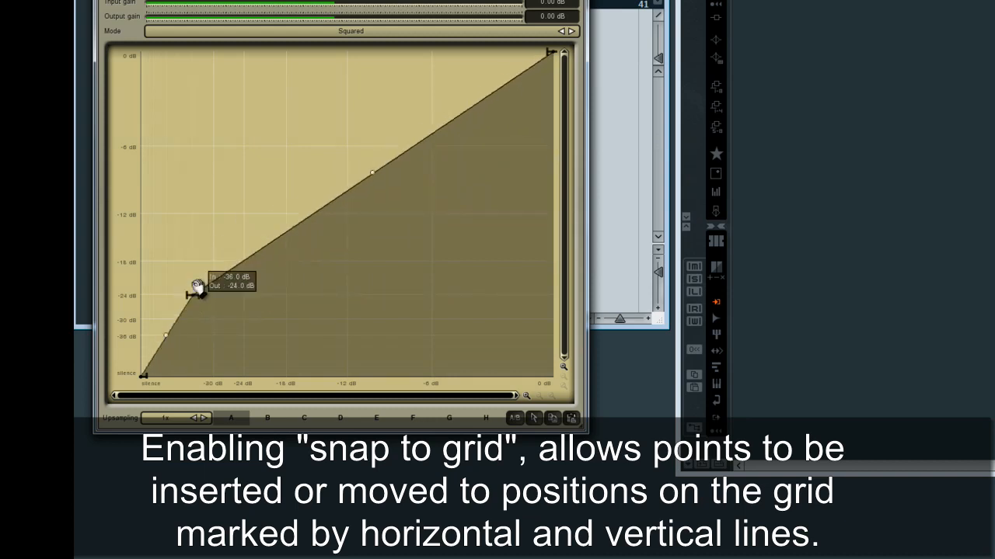
pyautogui.moveTo(198, 291); pyautogui.dragTo(431, 260)
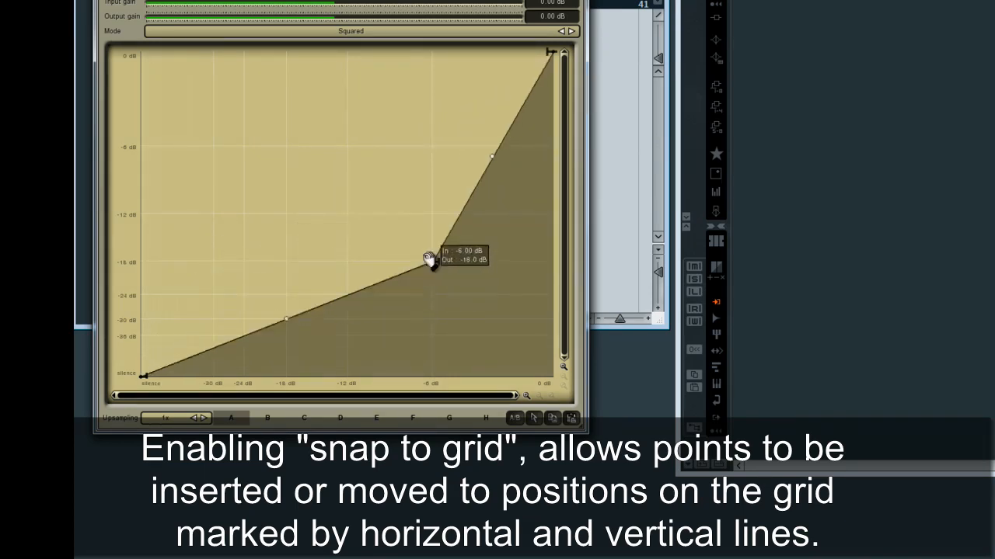
pyautogui.moveTo(431, 260); pyautogui.dragTo(400, 292)
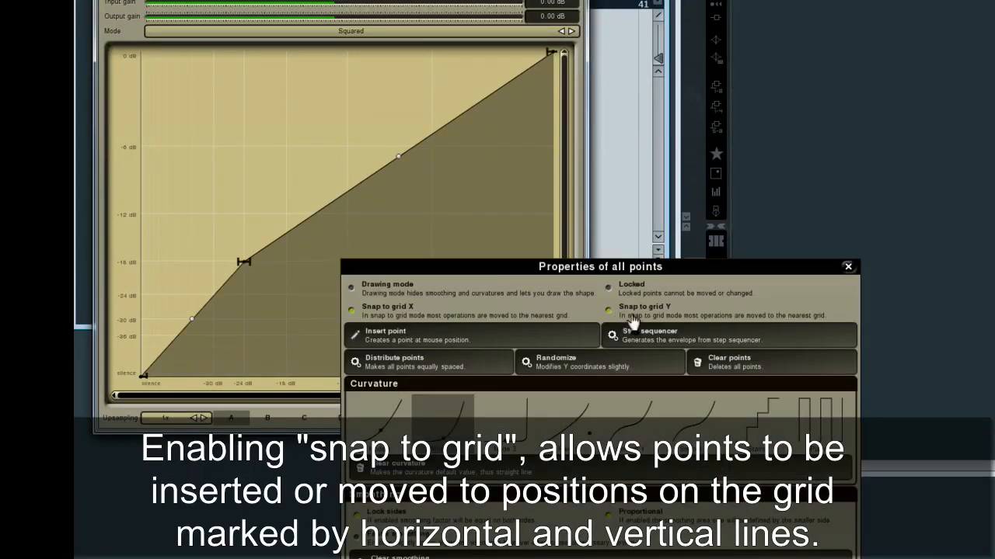
pyautogui.click(847, 267)
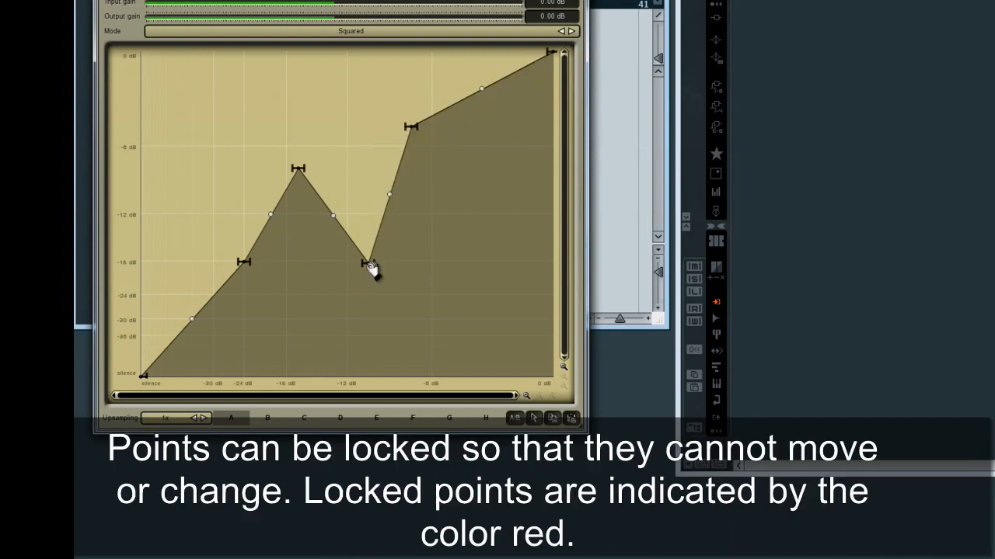
# Lock the point near -18 dB output and drag the selection so it stays fixed.
pyautogui.rightClick(365, 264)
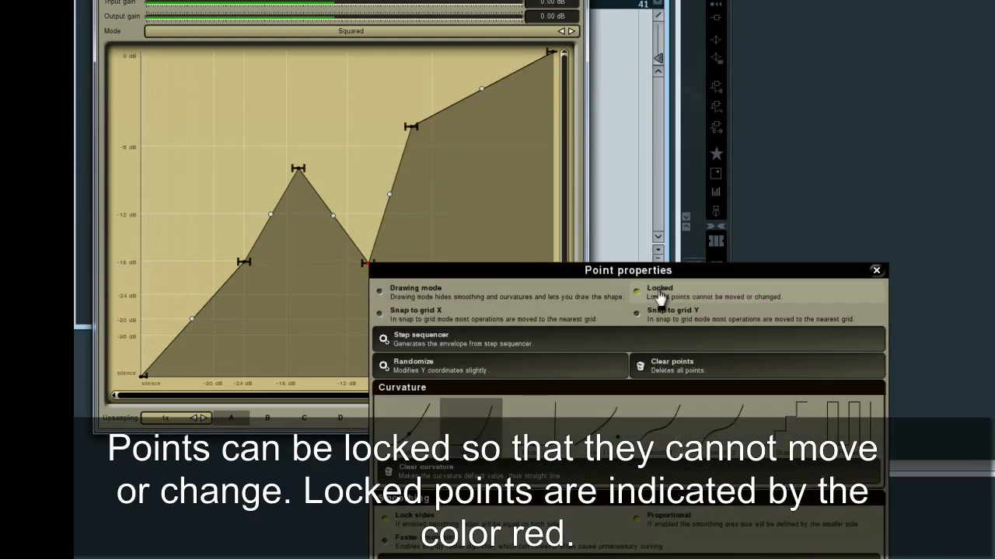
pyautogui.click(637, 292)
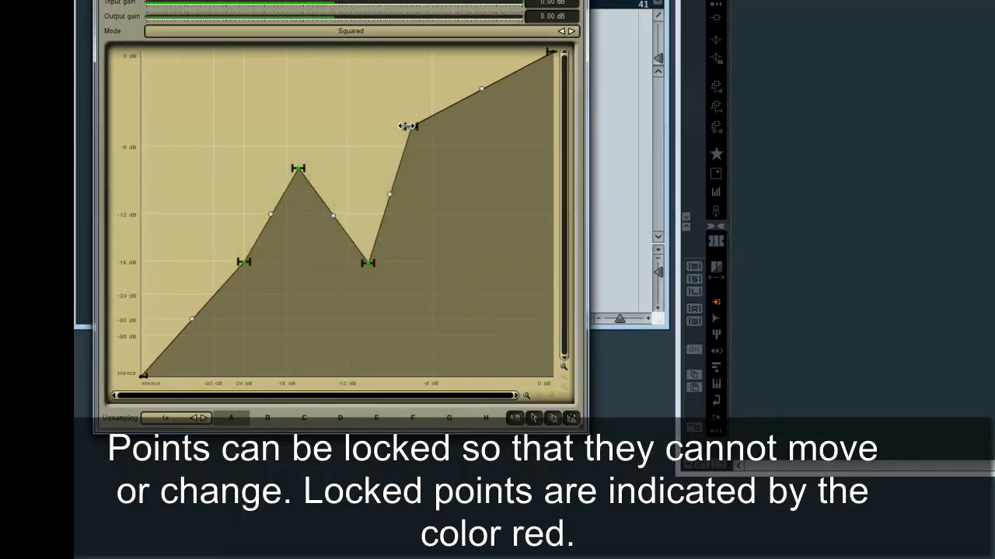
pyautogui.moveTo(408, 126); pyautogui.dragTo(455, 120)
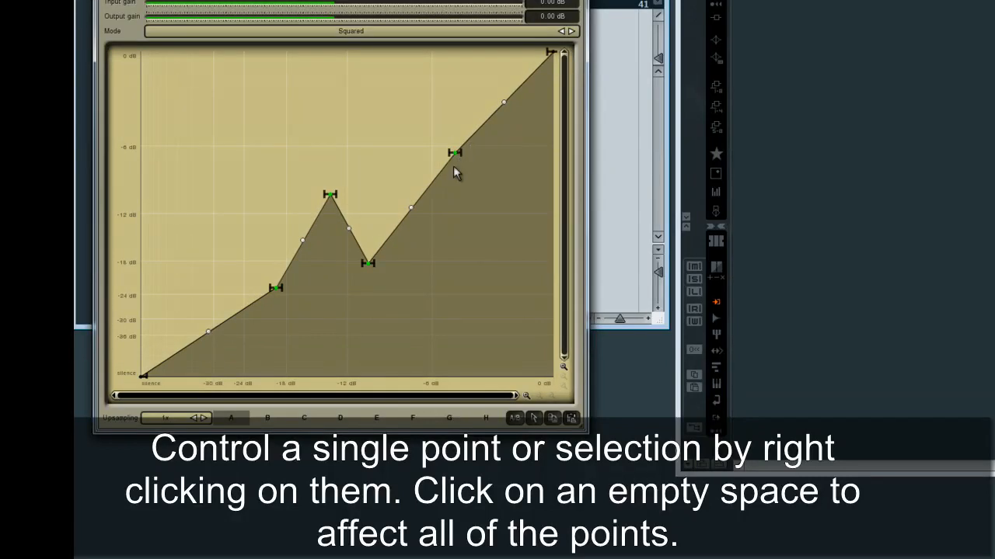
# Randomize the four selected points in their properties panel, then clear them.
pyautogui.rightClick(455, 152)
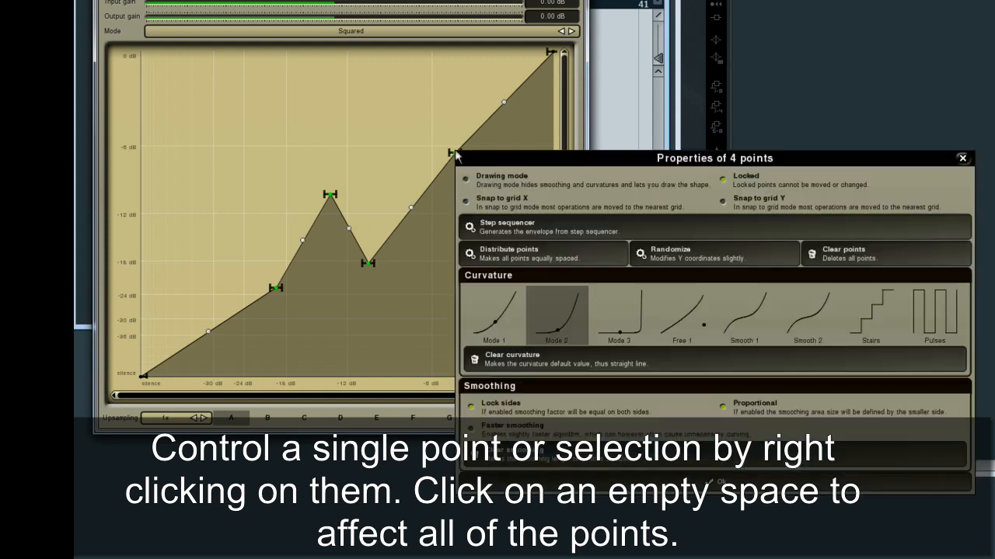
pyautogui.moveTo(415, 115)
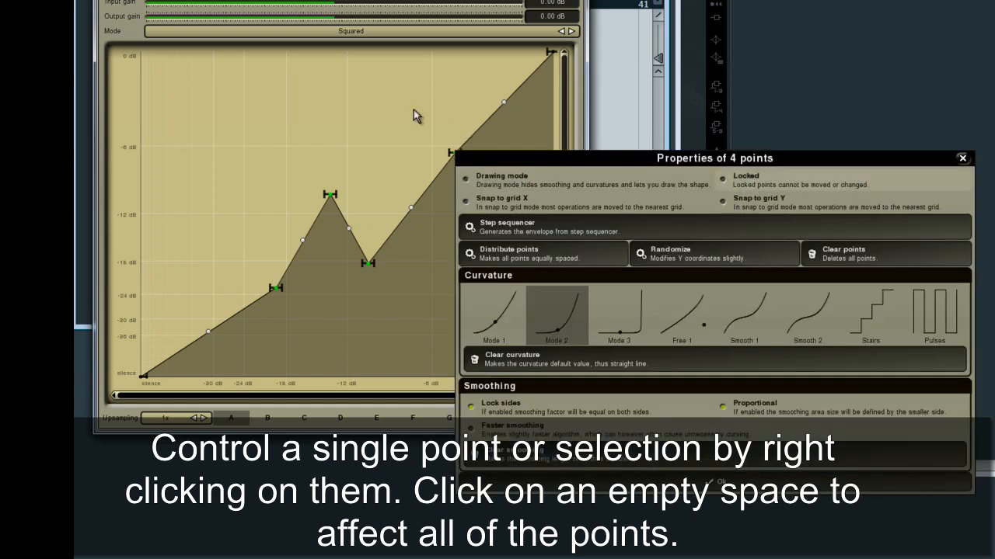
pyautogui.click(508, 253)
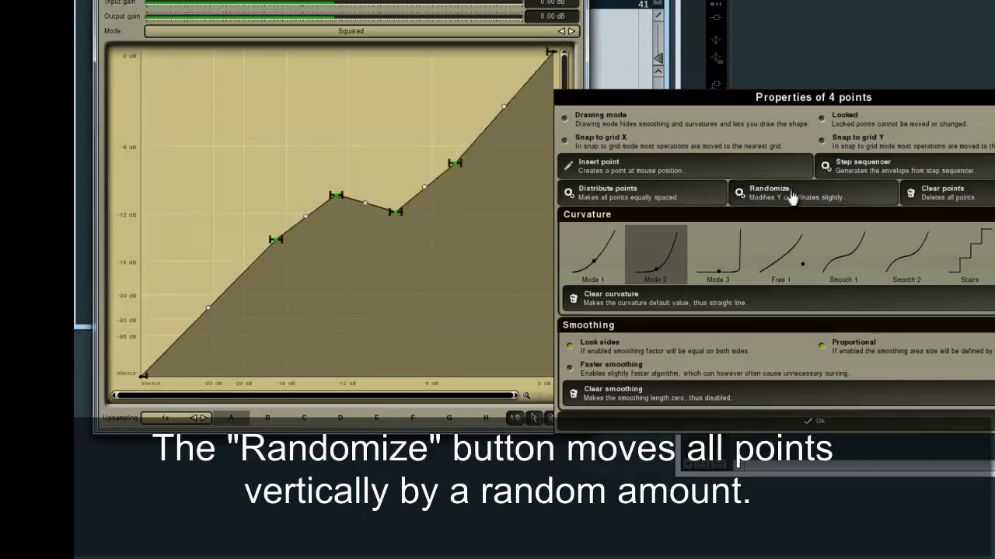
pyautogui.click(813, 193)
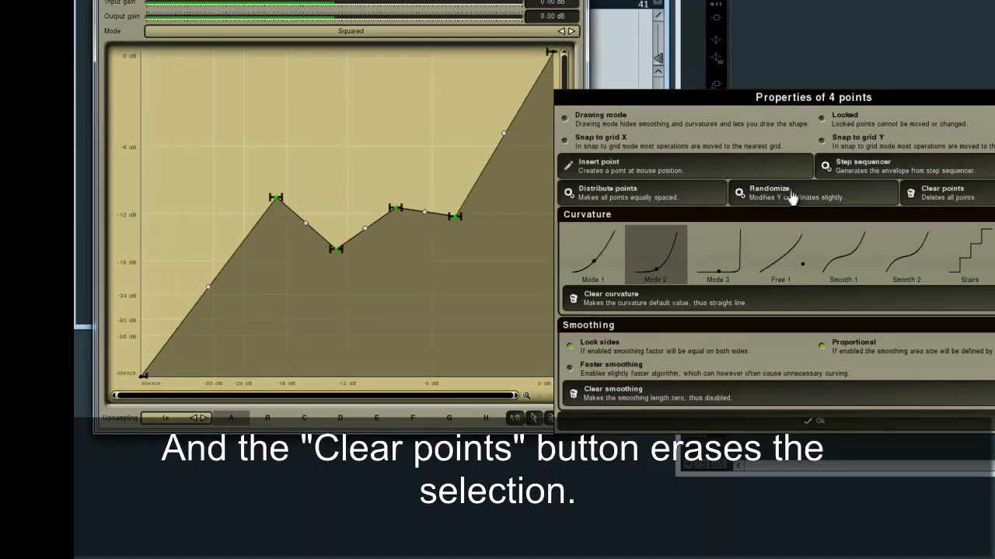
pyautogui.click(944, 193)
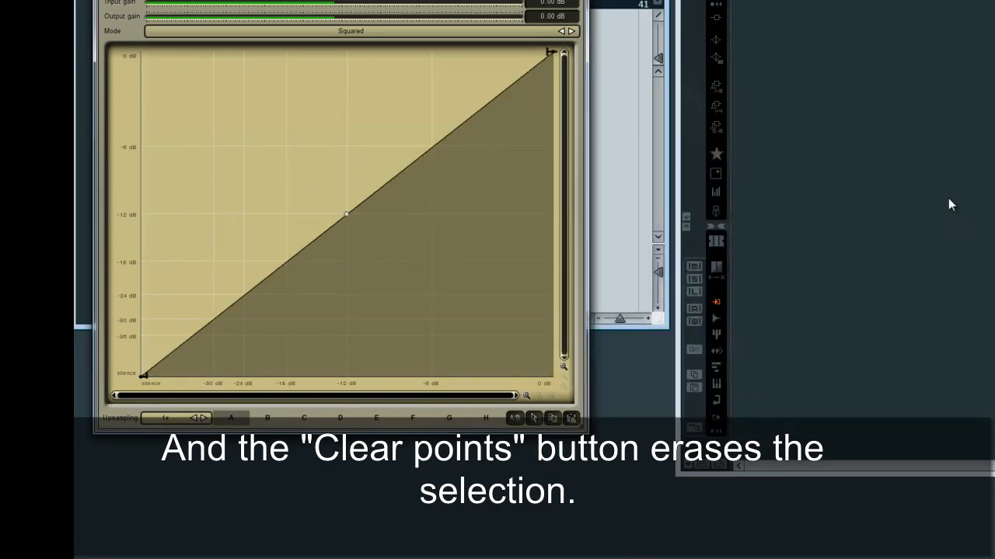
pyautogui.moveTo(340, 157)
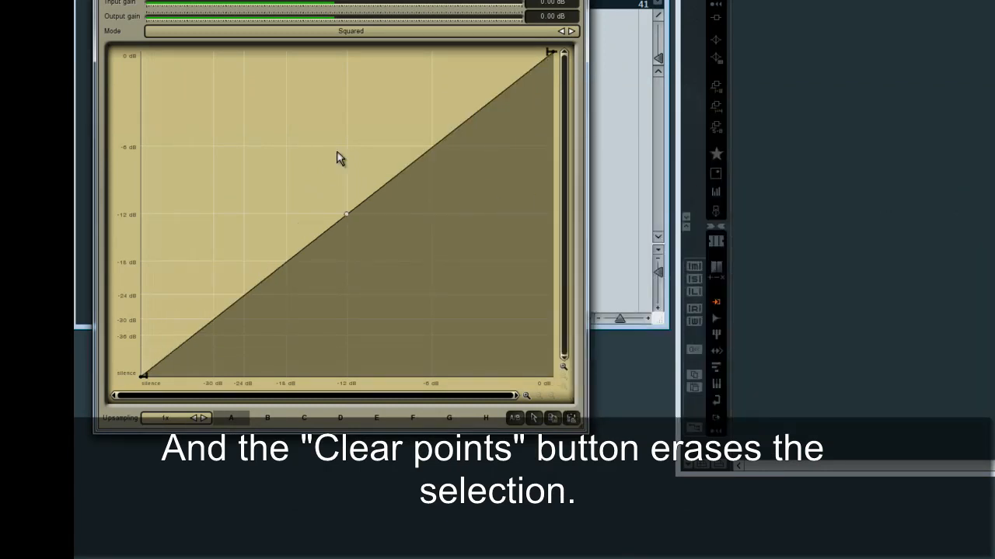
pyautogui.moveTo(340, 137)
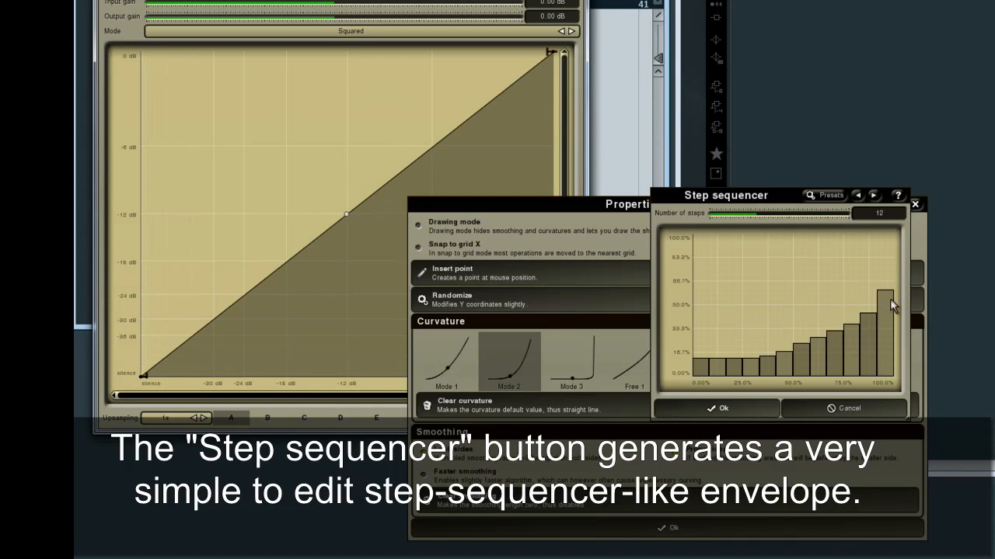
# Adjust the final step height in the Step sequencer and confirm the six-step staircase envelope.
pyautogui.click(722, 408)
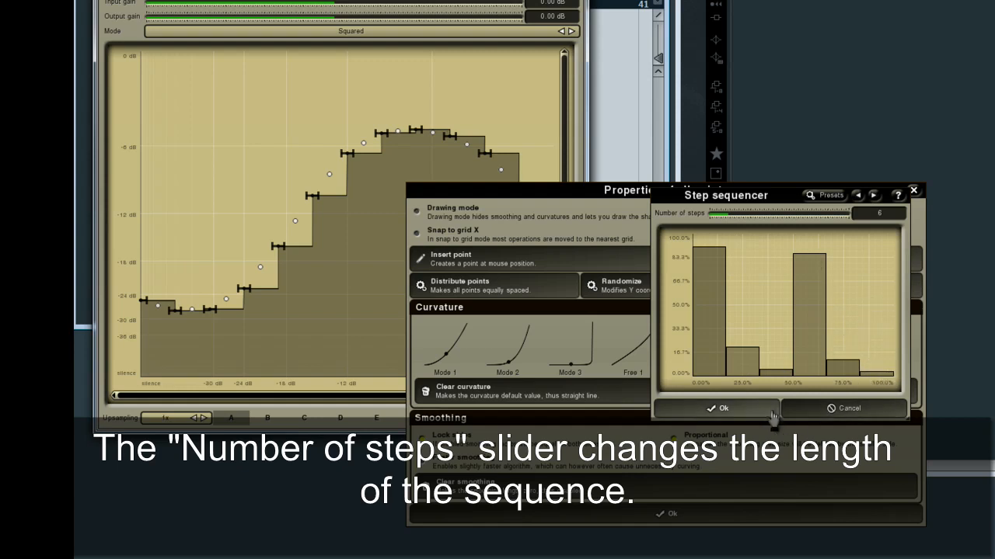
pyautogui.click(721, 408)
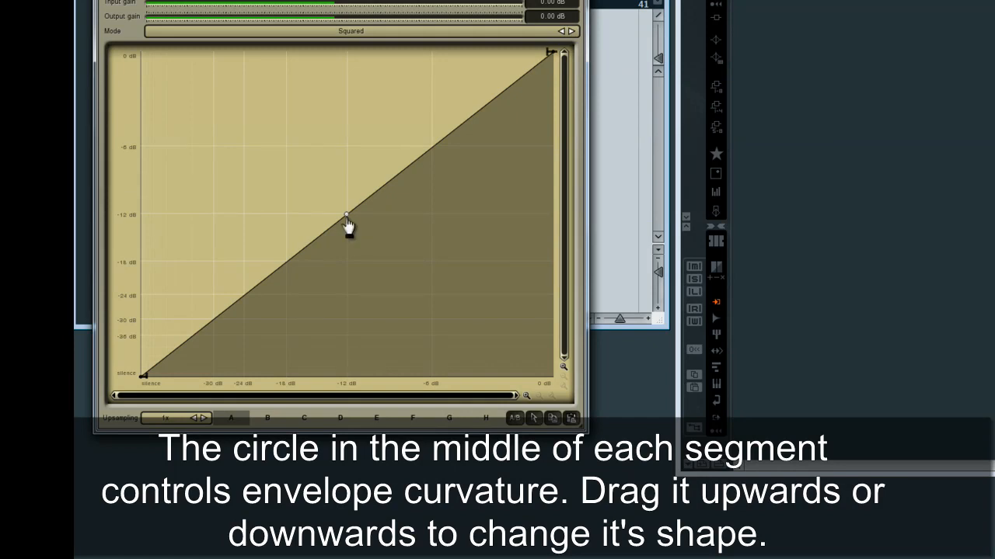
# Drag the segment's curvature circle upward to bow the straight line into a convex curve.
pyautogui.moveTo(347, 218); pyautogui.dragTo(344, 70)
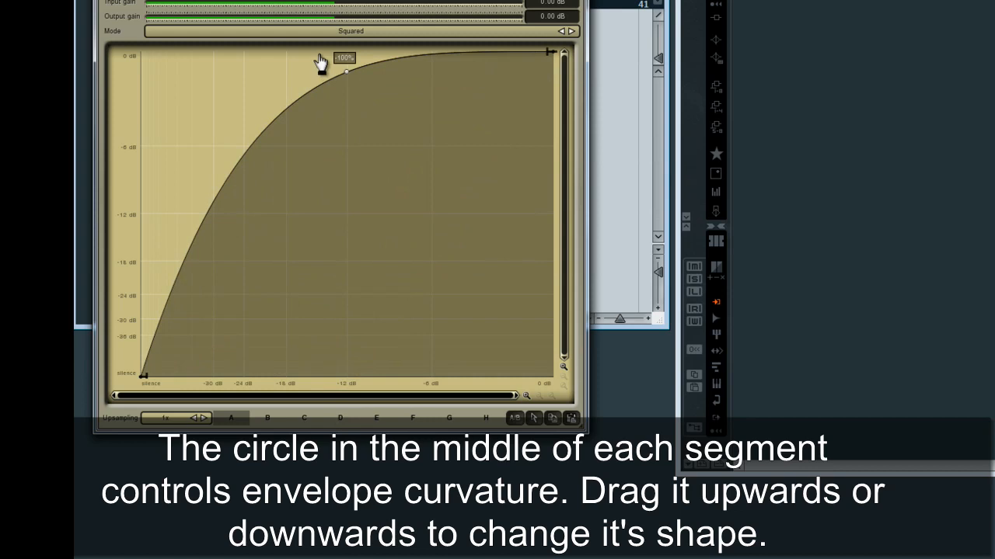
pyautogui.moveTo(346, 70); pyautogui.dragTo(345, 333)
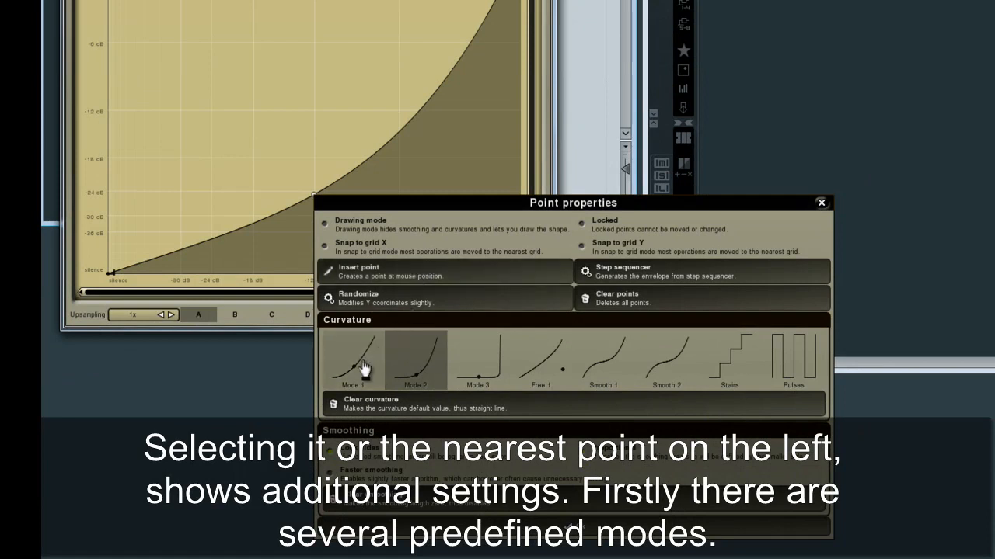
# Switch the segment's curvature from Mode 1 to Mode 2 in Point properties.
pyautogui.click(353, 359)
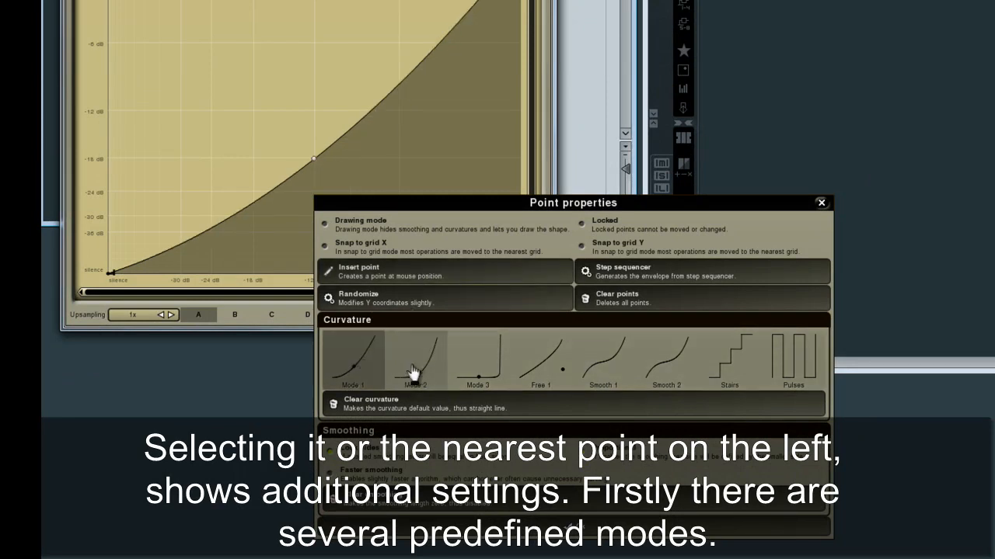
pyautogui.click(477, 359)
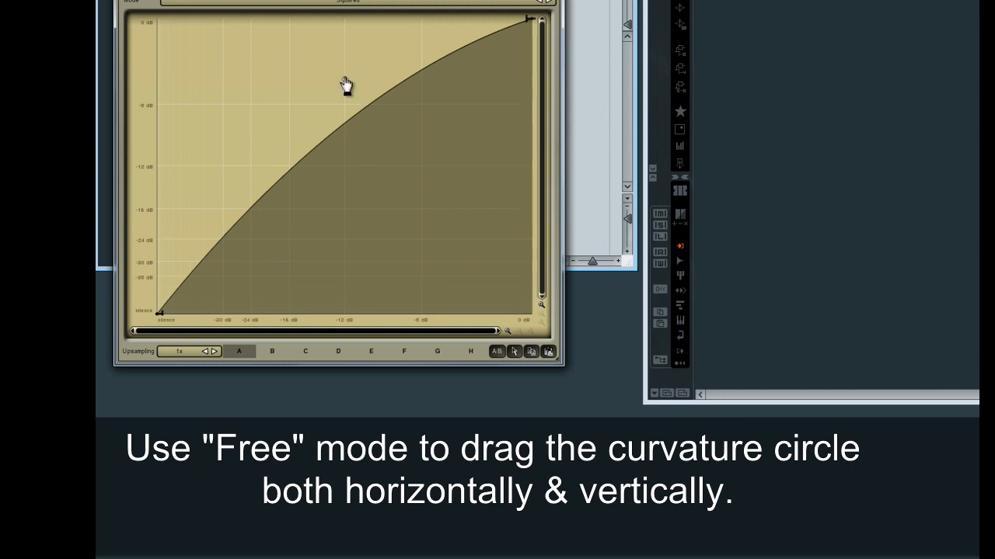
# Drag the Free 1 curvature circle up and left to bend the segment sharply.
pyautogui.moveTo(346, 86); pyautogui.dragTo(241, 25)
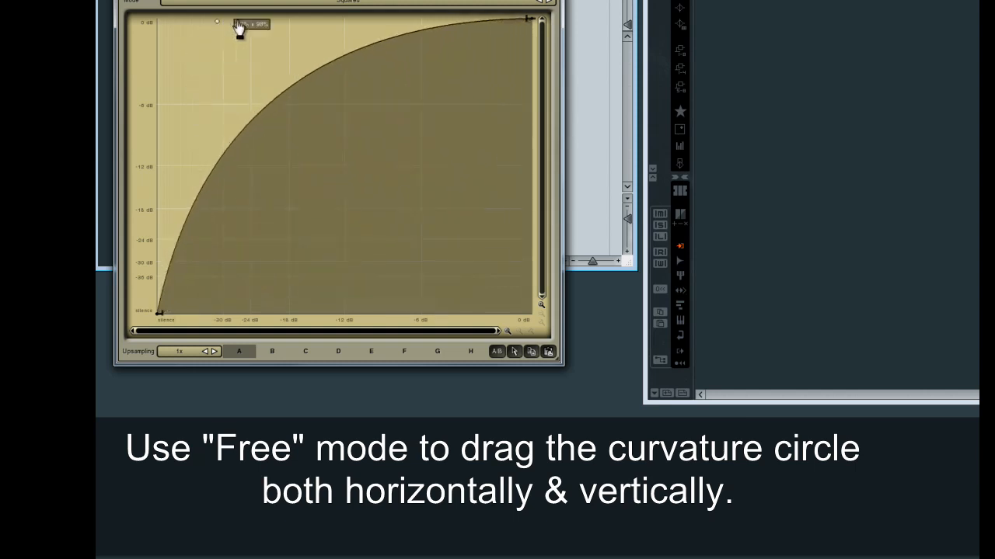
pyautogui.moveTo(241, 25); pyautogui.dragTo(326, 182)
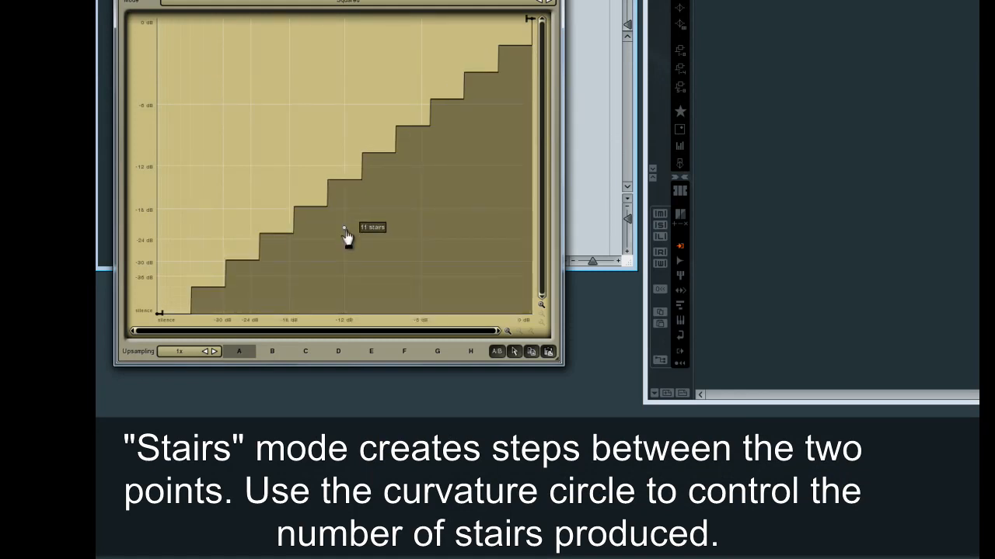
# Reduce the staircase segment to fewer, taller stairs with the curvature circle.
pyautogui.moveTo(347, 227); pyautogui.dragTo(342, 146)
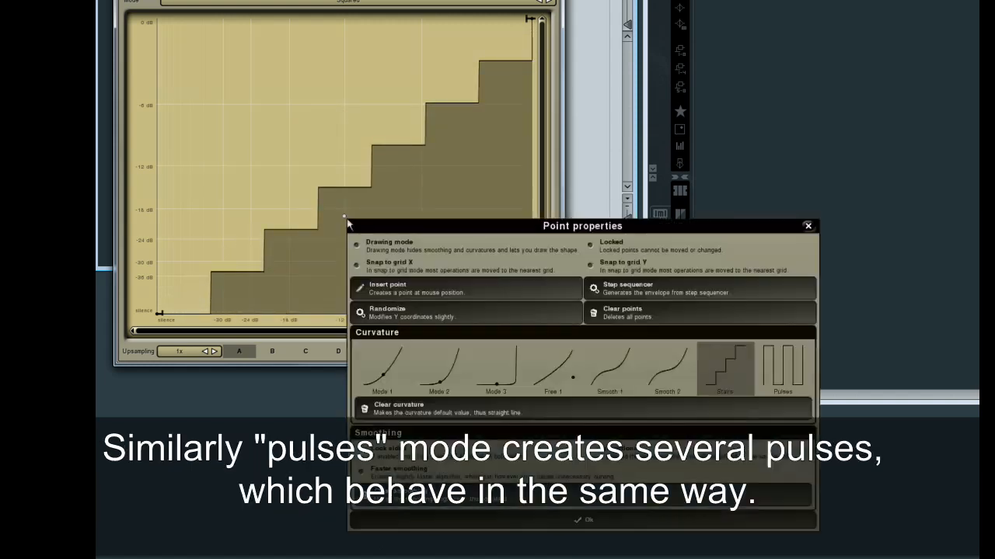
# Switch the segment to the Pulses preset, raise its pulse count, and reopen point properties.
pyautogui.click(781, 369)
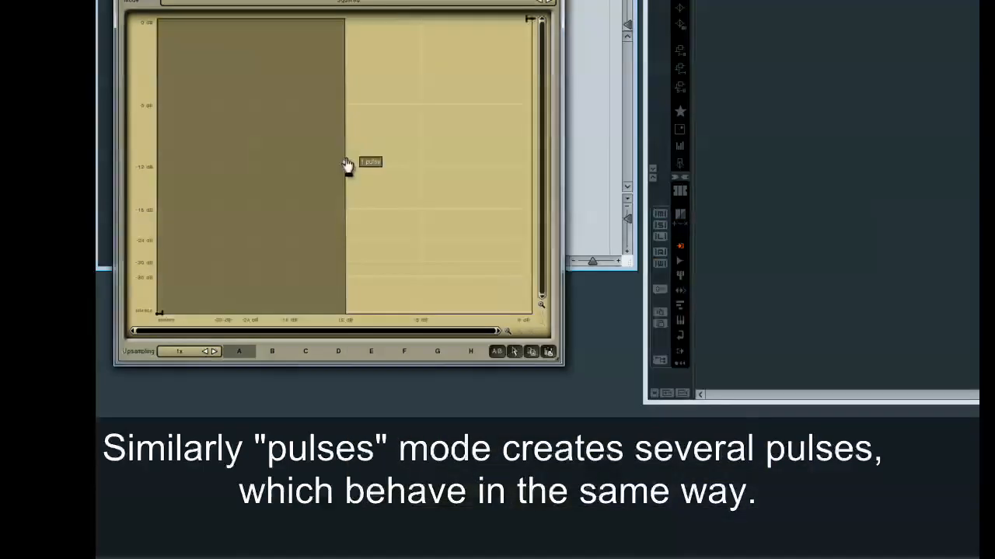
pyautogui.moveTo(348, 164); pyautogui.dragTo(365, 222)
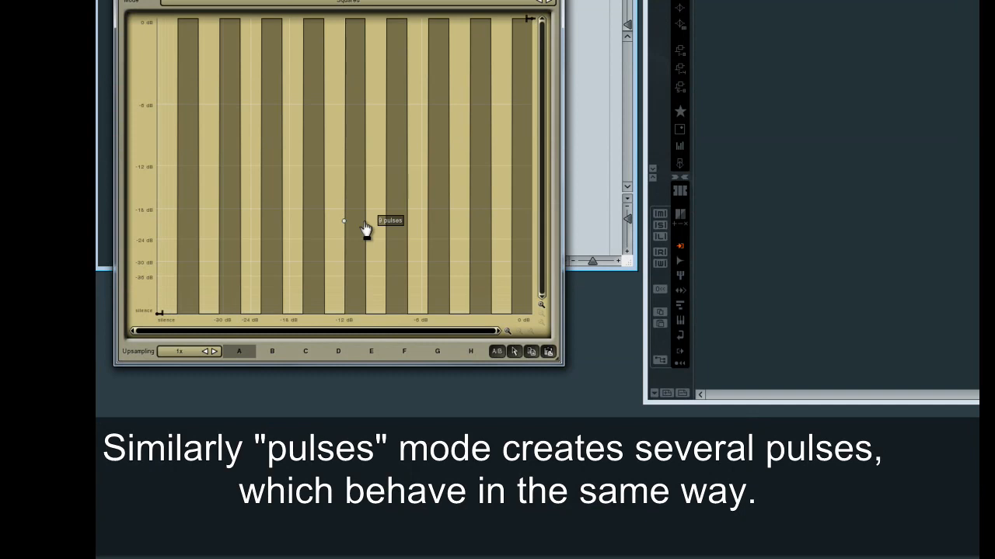
pyautogui.rightClick(343, 221)
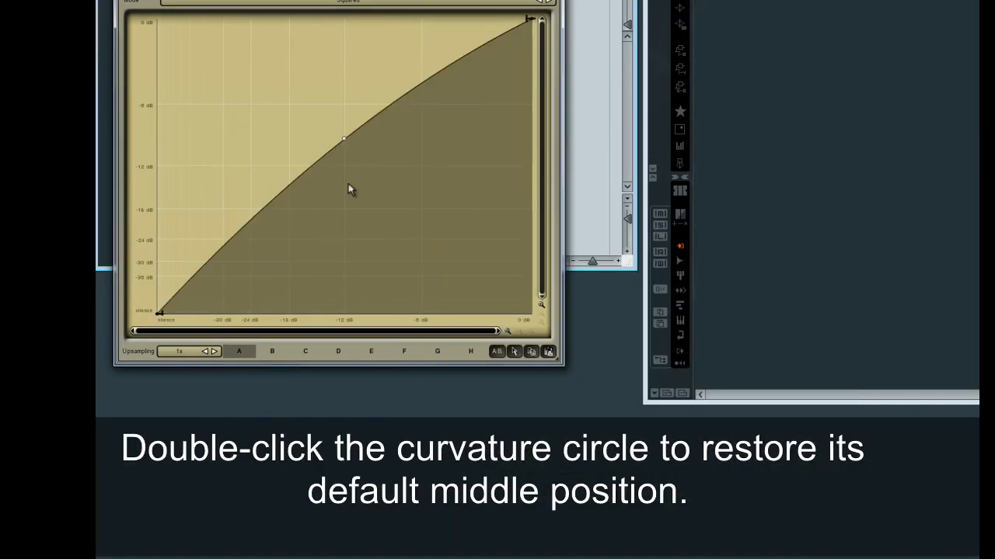
# Double-click the curvature circle twice to return the segment's curvature to default.
pyautogui.doubleClick(345, 138)
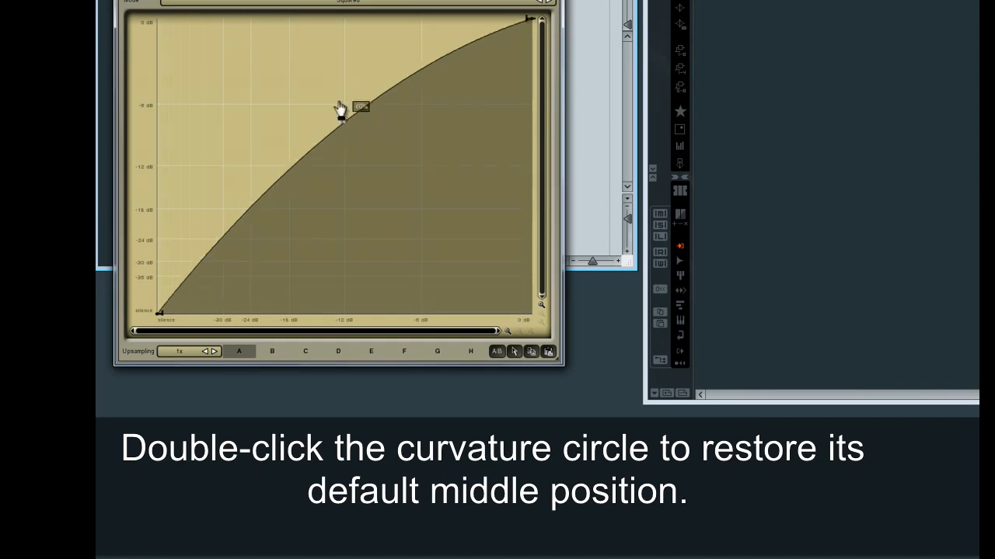
pyautogui.doubleClick(345, 101)
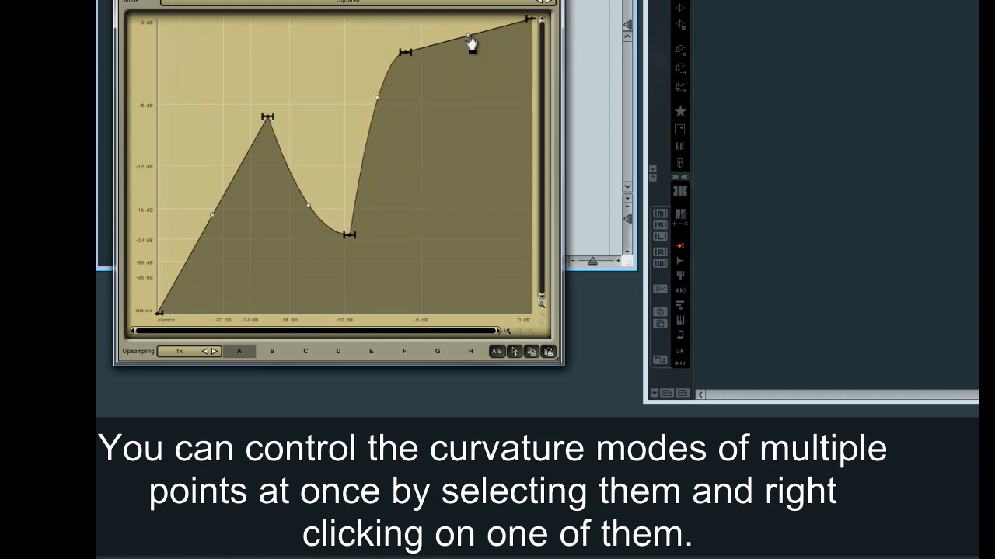
# Select three envelope points and switch their shared curvature to Mode 3, then other presets.
pyautogui.moveTo(470, 43); pyautogui.dragTo(435, 147)
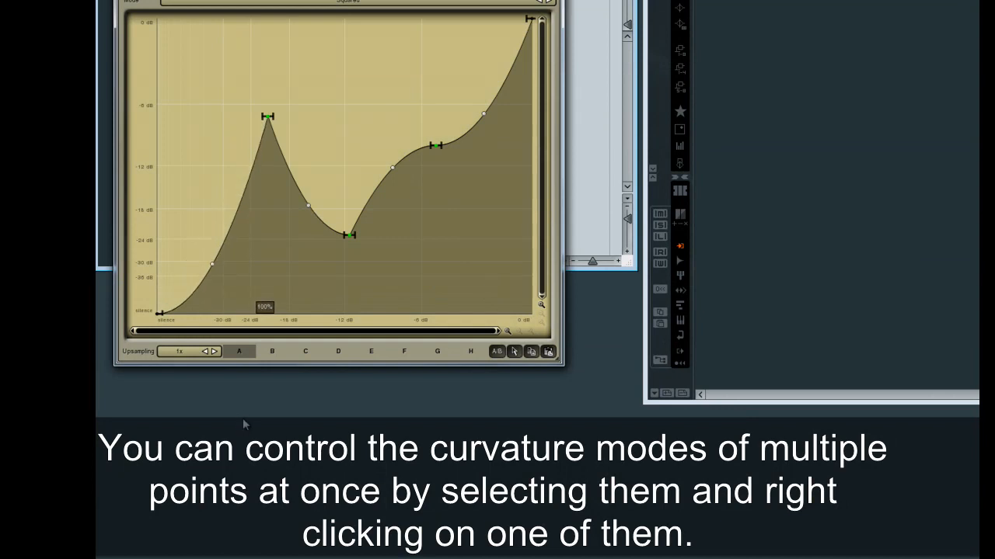
pyautogui.rightClick(435, 146)
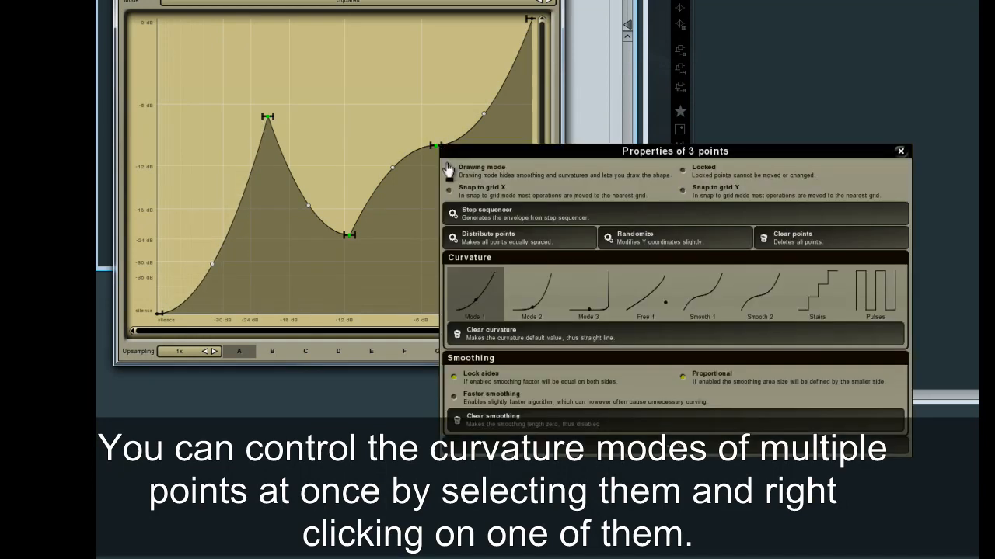
pyautogui.click(589, 293)
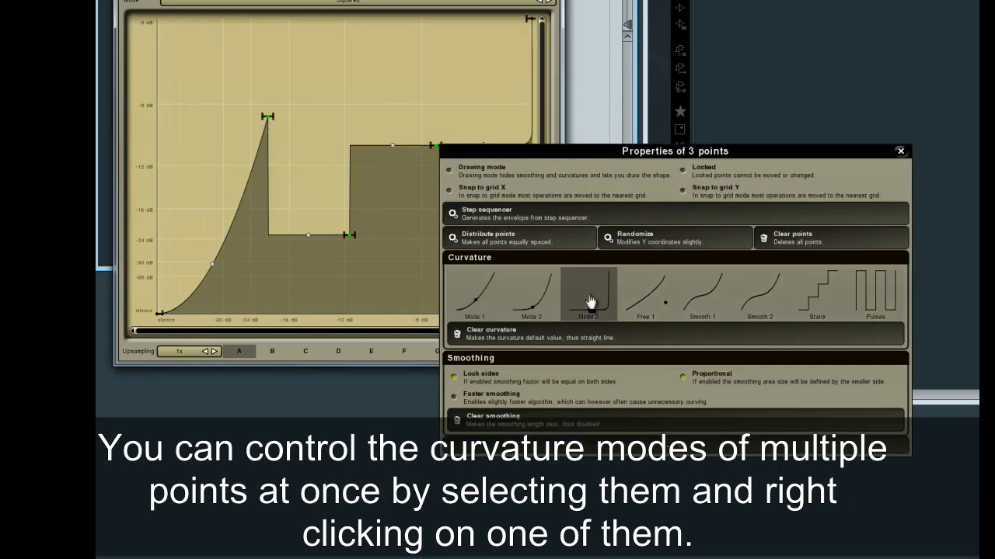
pyautogui.click(702, 294)
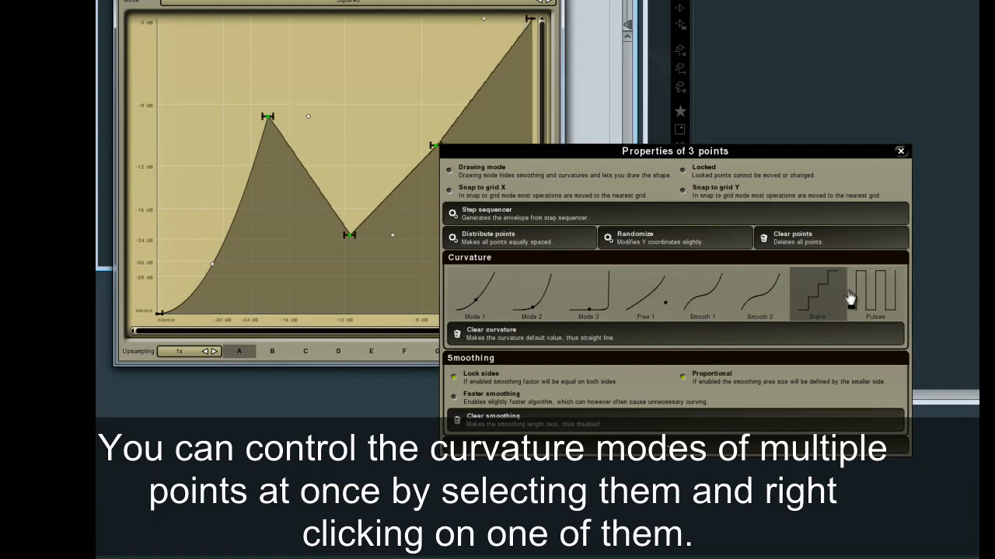
pyautogui.click(701, 294)
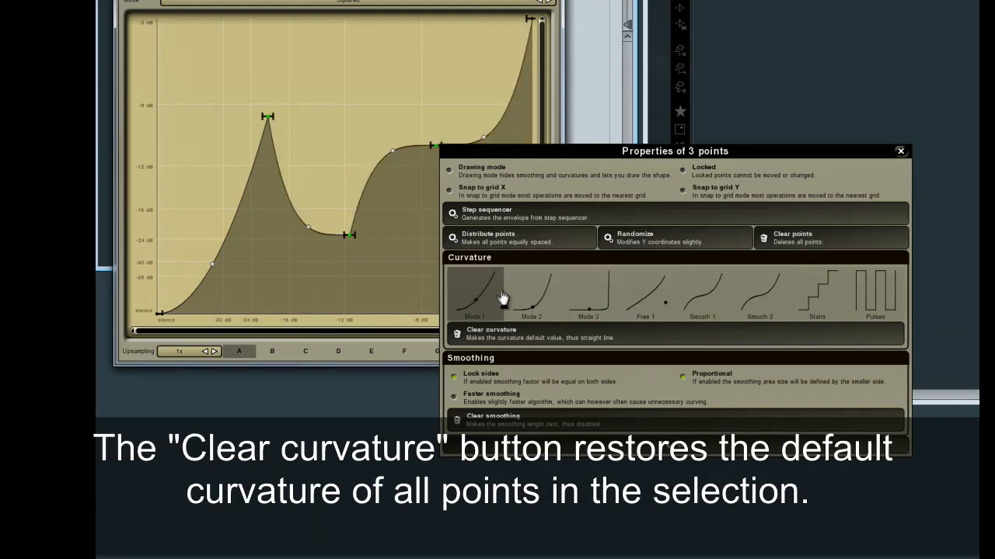
# Apply Mode 1 to the three selected points and clear their curvature.
pyautogui.click(475, 294)
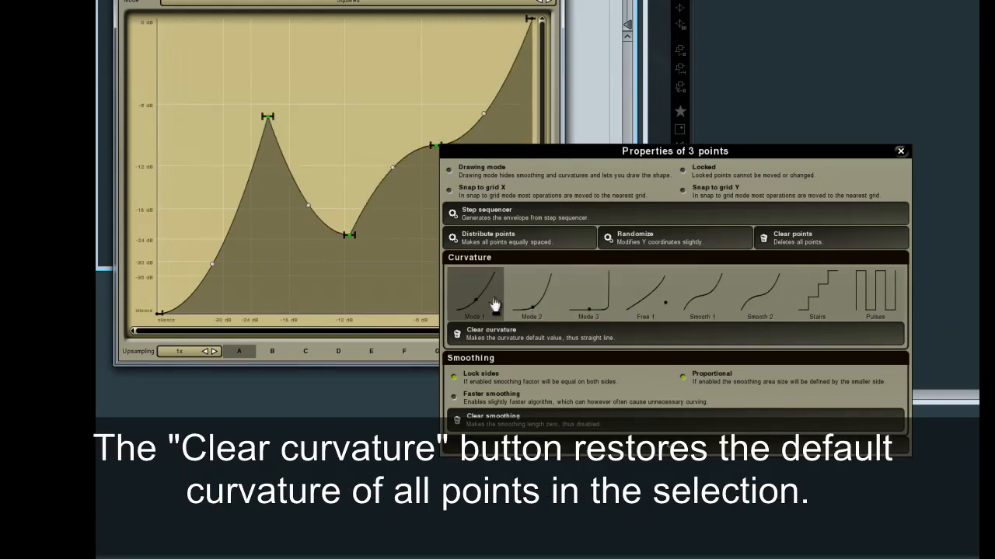
pyautogui.click(490, 333)
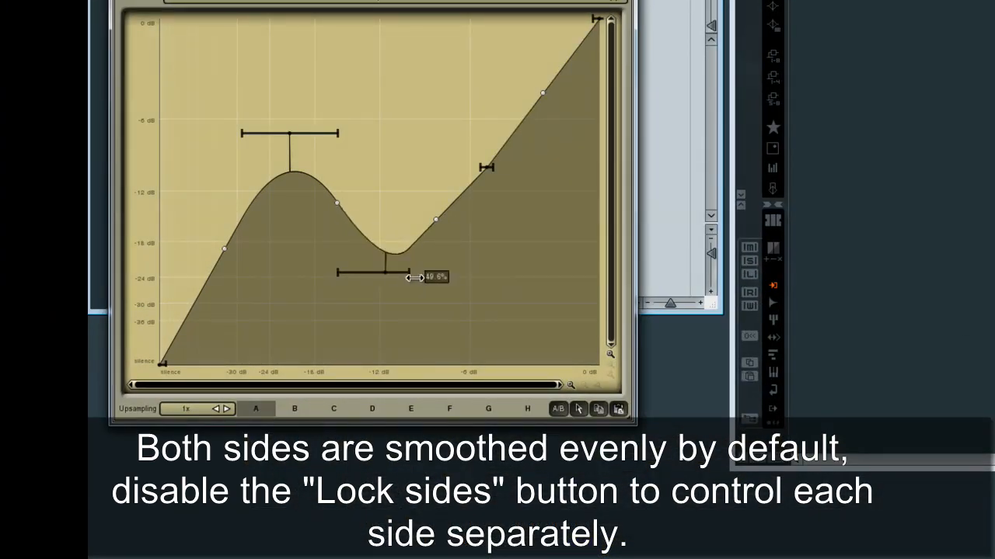
# Widen the dip's smoothing on one side only, leaving the other side unchanged.
pyautogui.moveTo(408, 278); pyautogui.dragTo(339, 274)
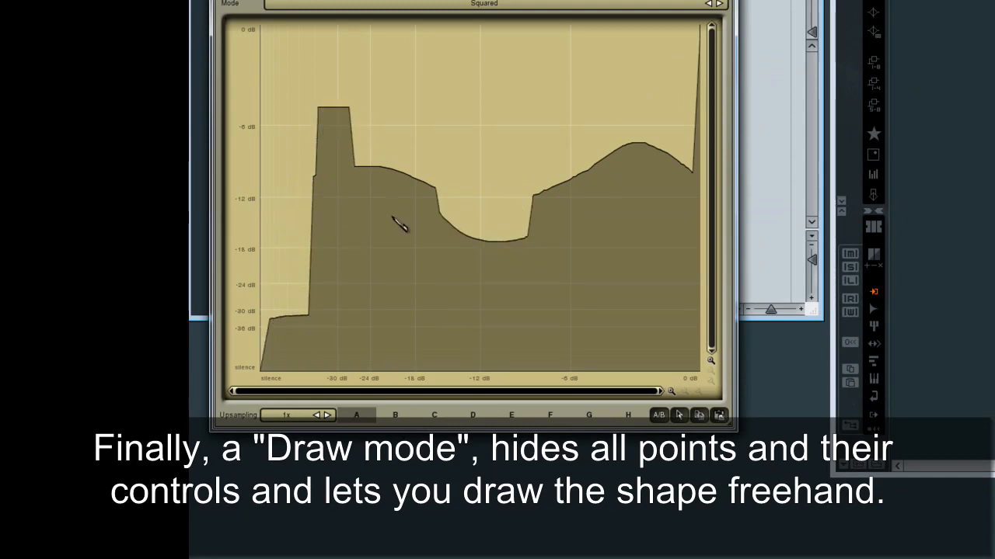
# Sketch a jagged freehand shape of blocks and peaks across the graph in two strokes.
pyautogui.moveTo(397, 225); pyautogui.dragTo(590, 330)
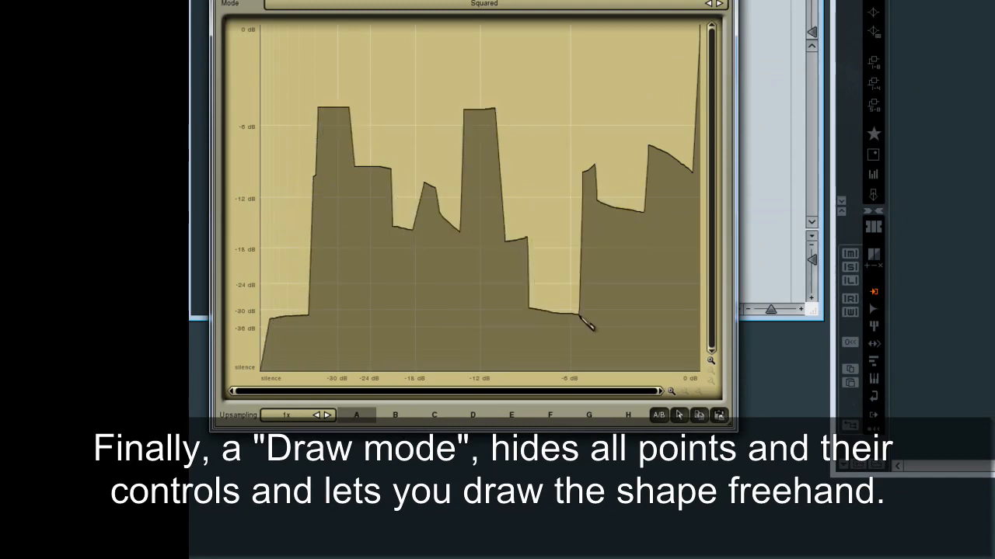
pyautogui.moveTo(591, 326); pyautogui.dragTo(296, 194)
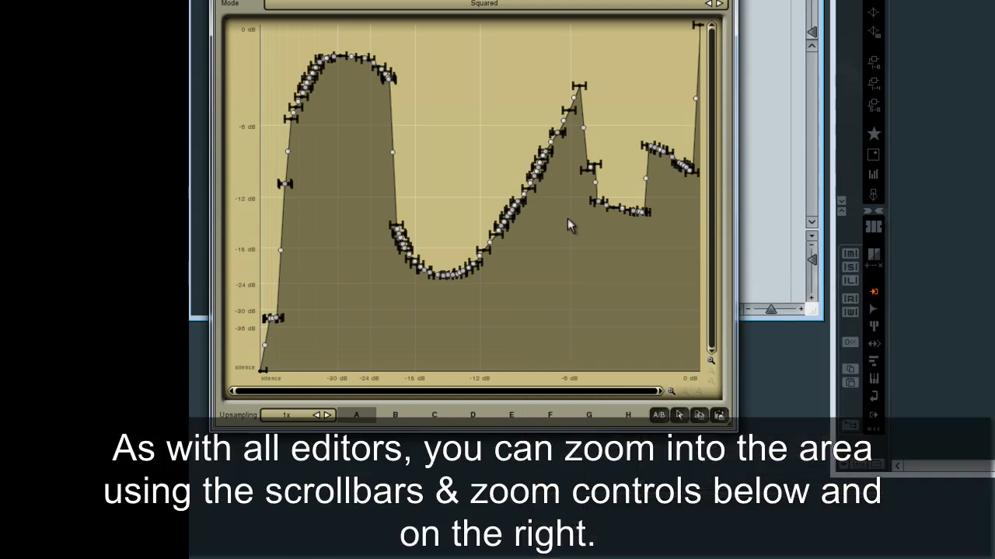
pyautogui.moveTo(577, 257)
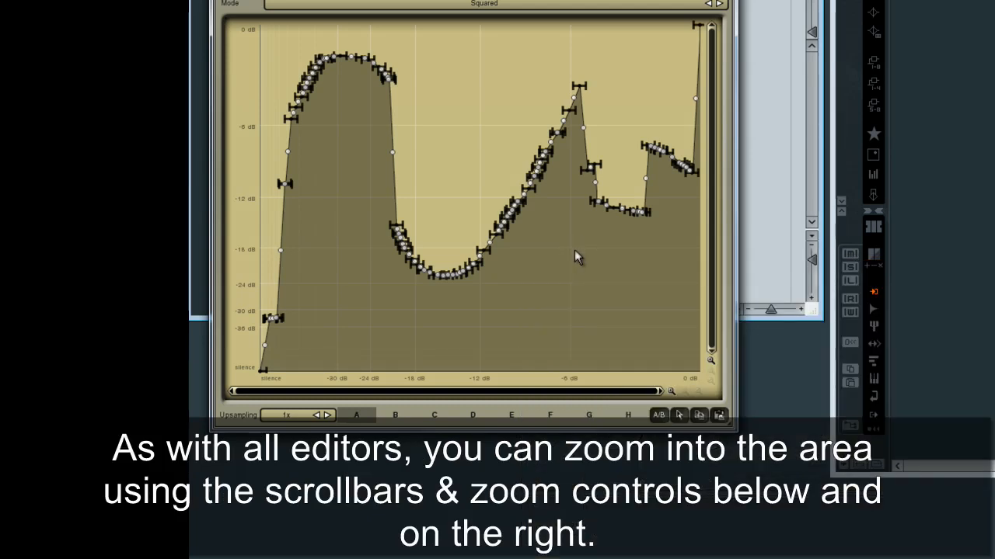
pyautogui.moveTo(675, 402)
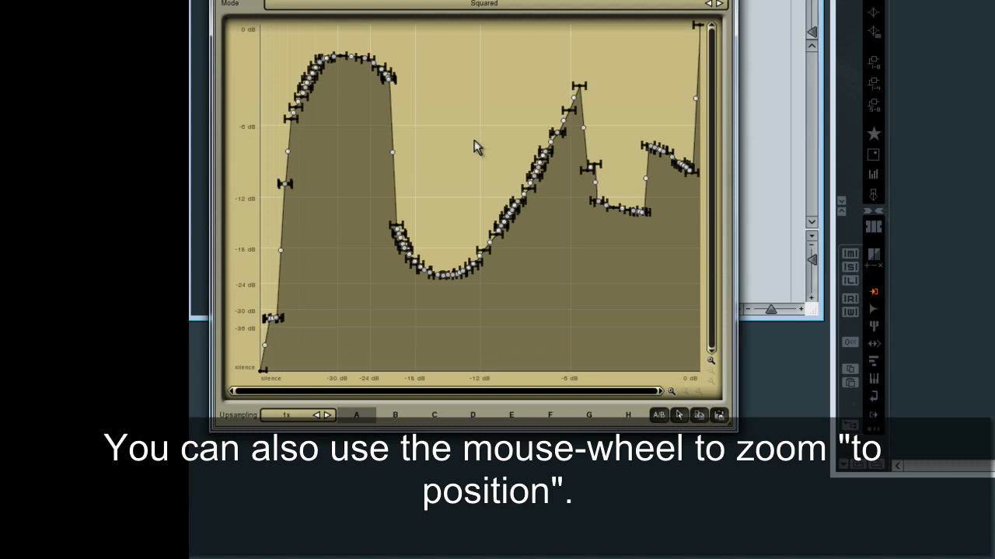
pyautogui.moveTo(655, 226)
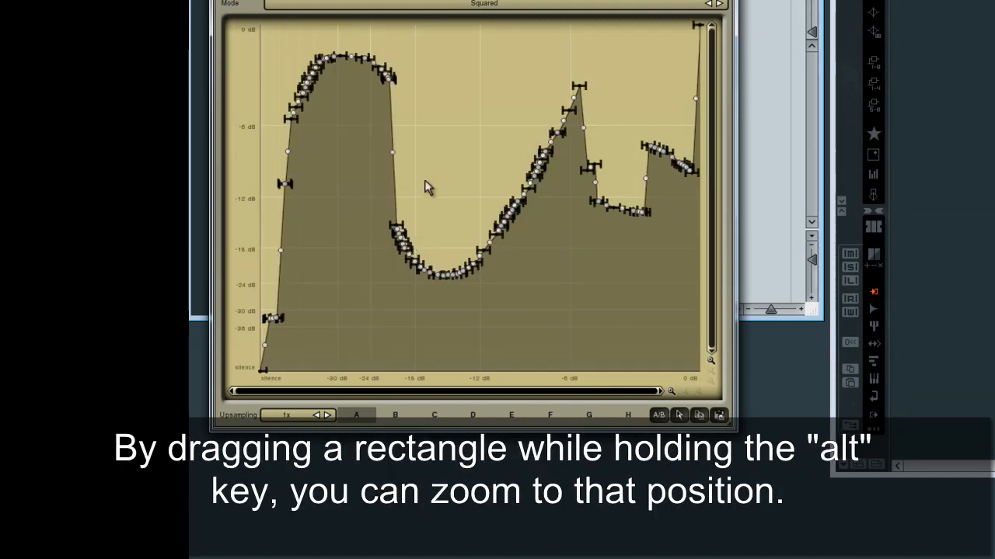
# Alt-drag a zoom rectangle over the rising stretch between about -12 and -6 dB.
pyautogui.moveTo(433, 91); pyautogui.dragTo(594, 215)
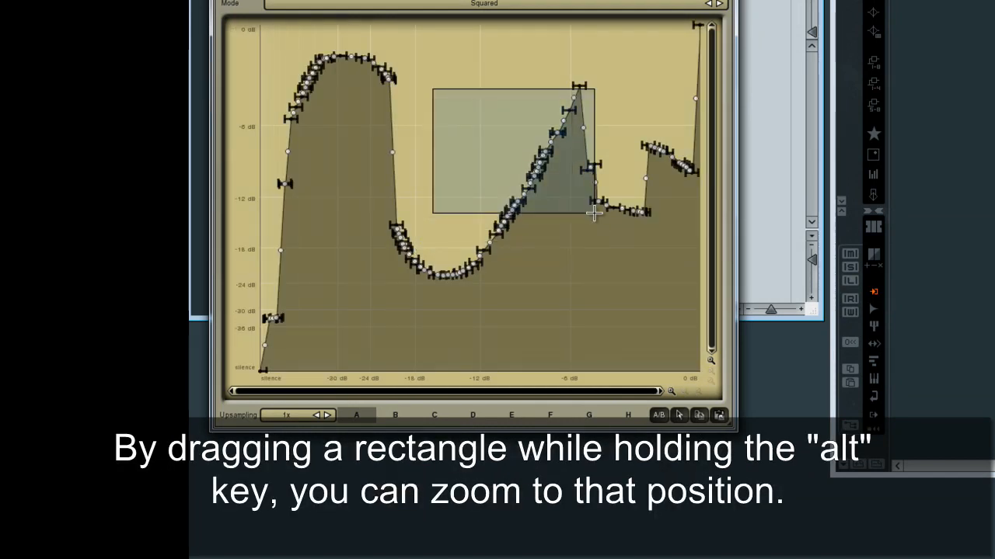